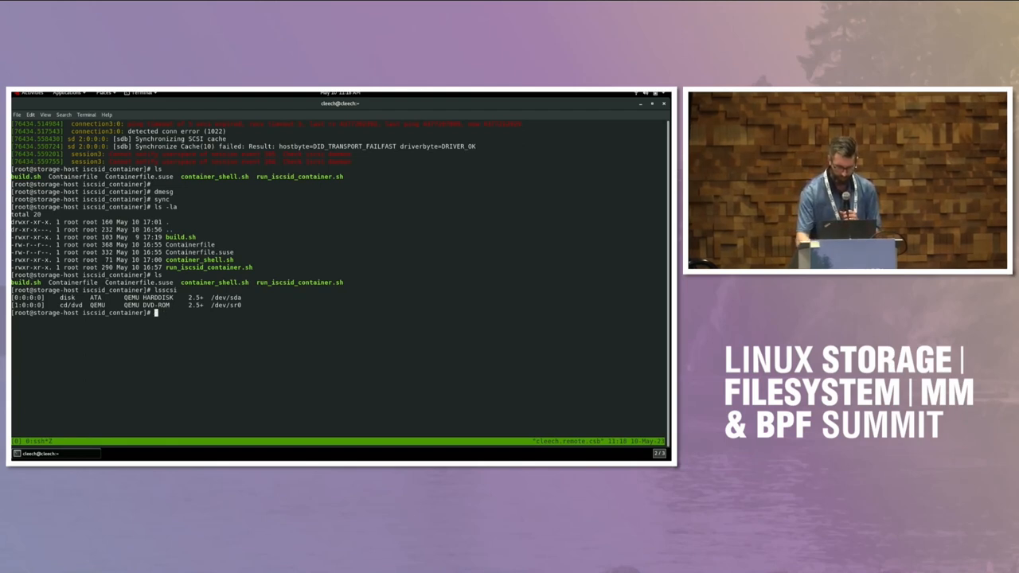
Print the Fedora Containerfile and run_iscsid_container.sh with cat.
text(cat)
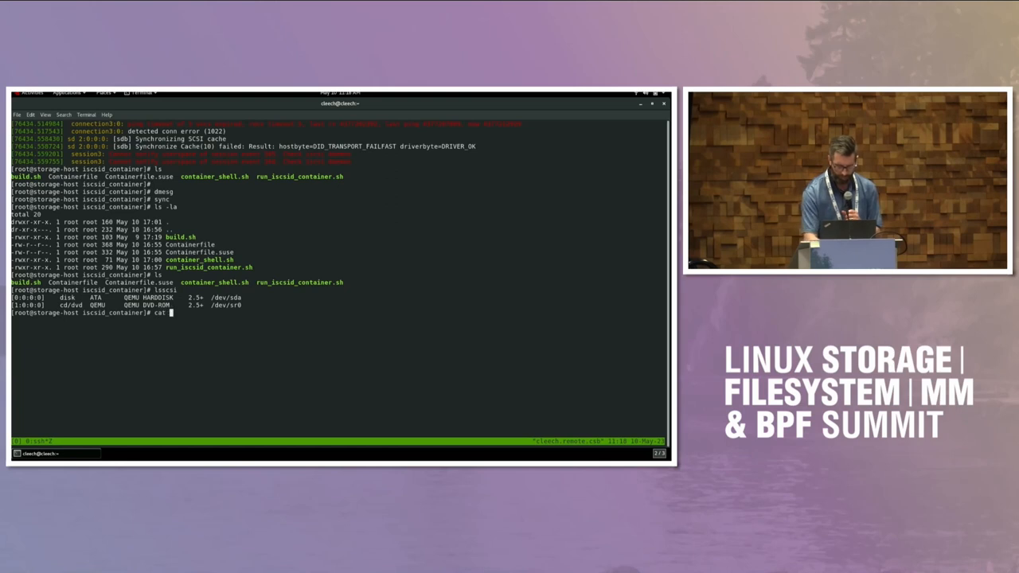
text(Containerfile)
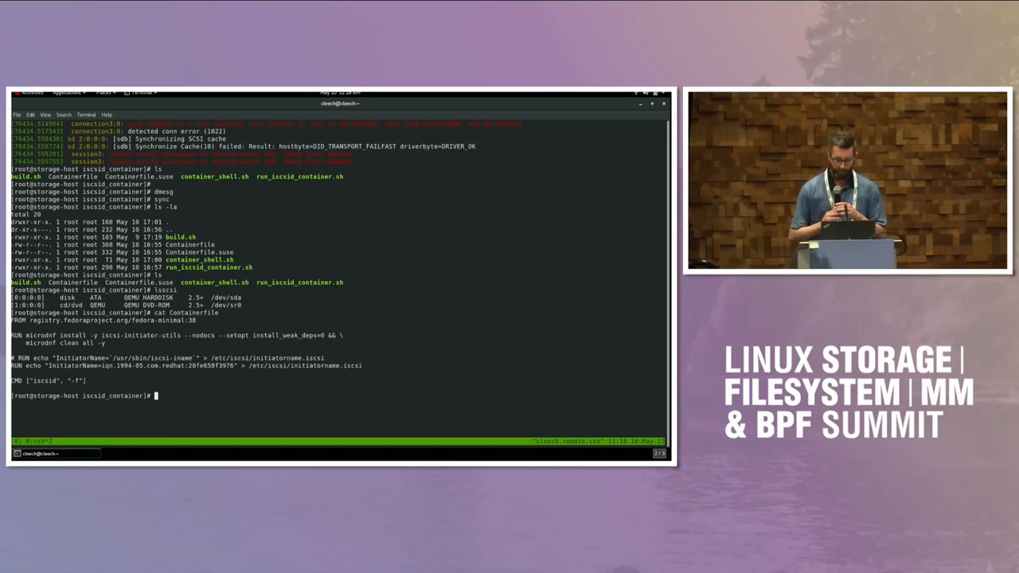
text(c)
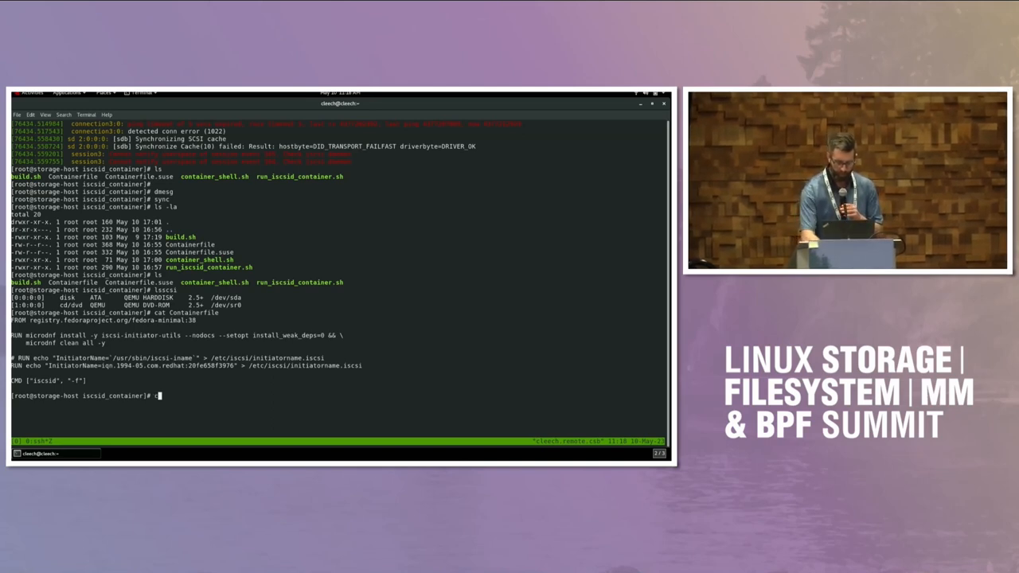
text(cat run_iscsid_container.sh)
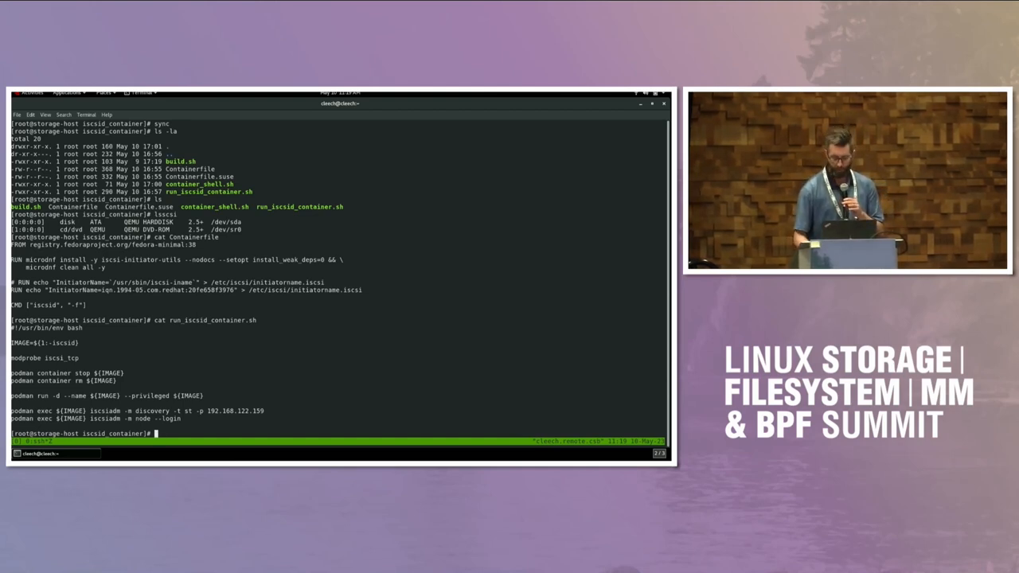
Run ./run_iscsid_container.sh, then lsscsi to see the new LIO-ORG disk and iscsi_tcp host.
text(./run_iscsid_container.sh)
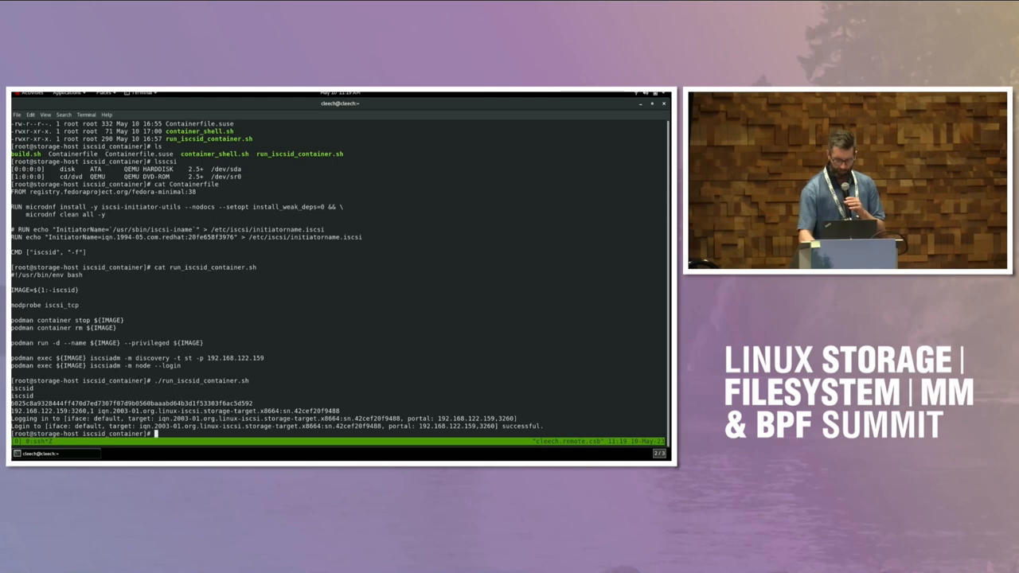
text(lsscsi)
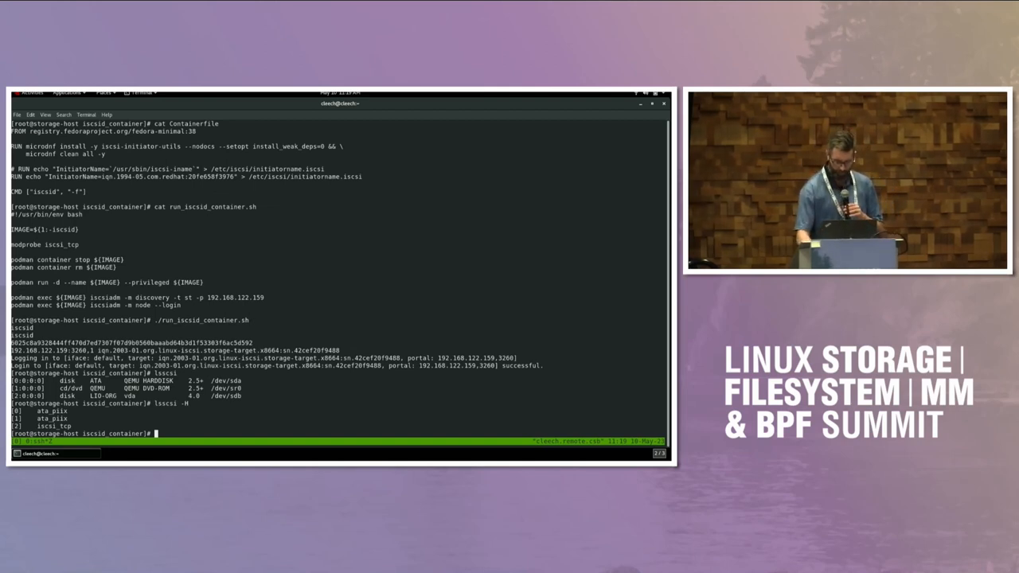
Start a second initiator with ./run_iscsid_container.sh suse and list both iscsi_tcp hosts via lsscsi -H.
text(./run_iscsid_container.sh)
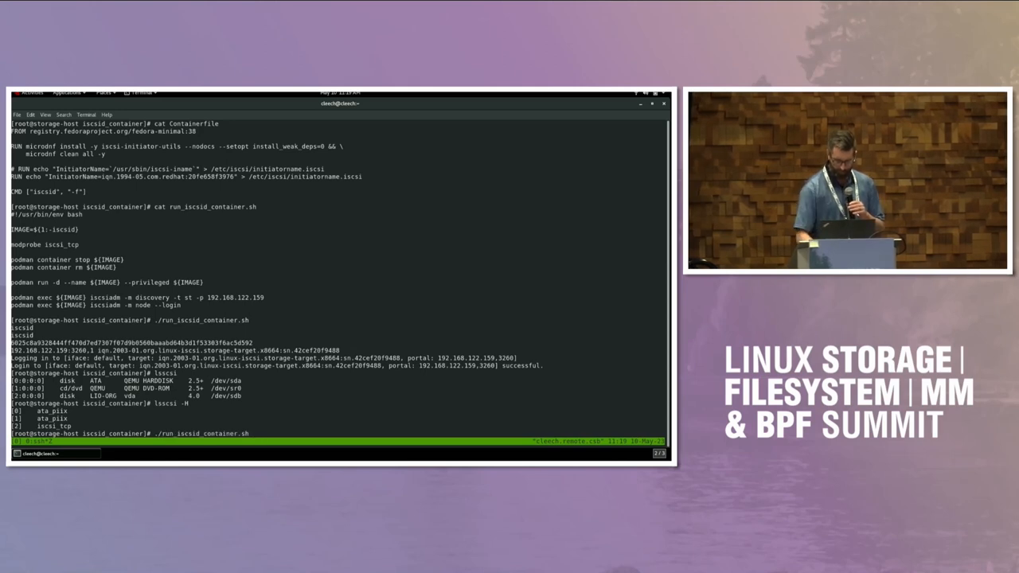
text(suse)
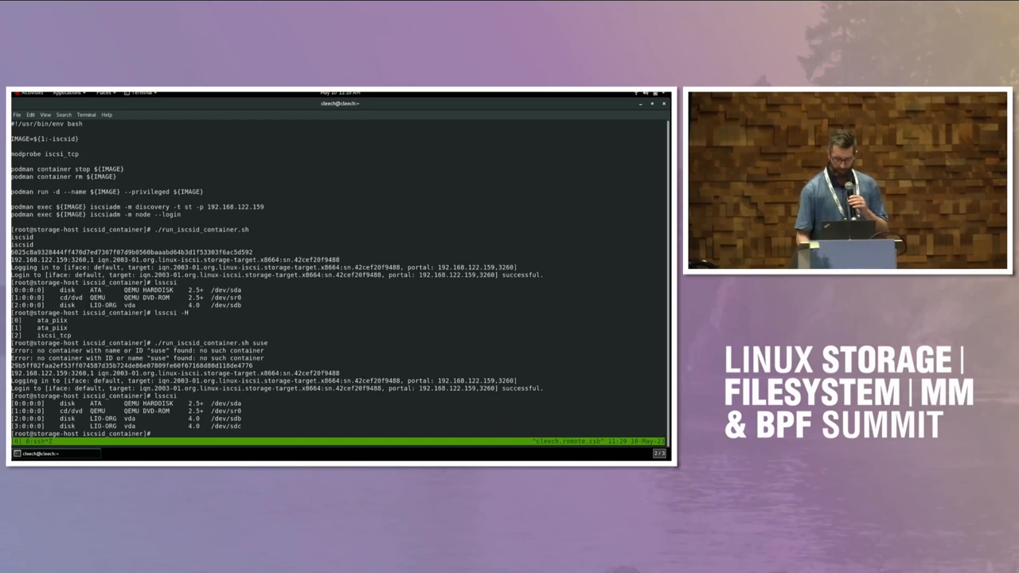
text(lsscsi -H)
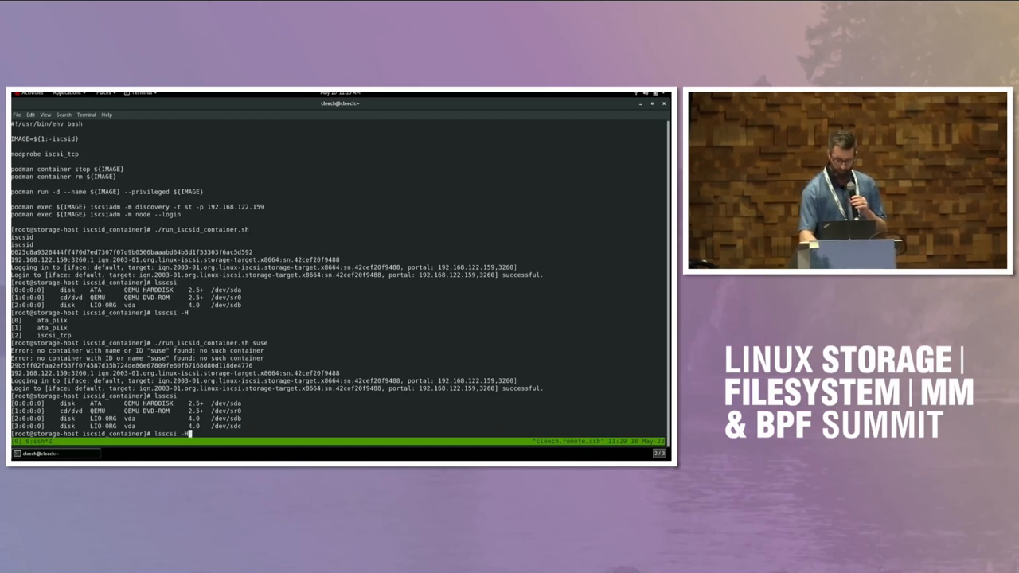
key(Return)
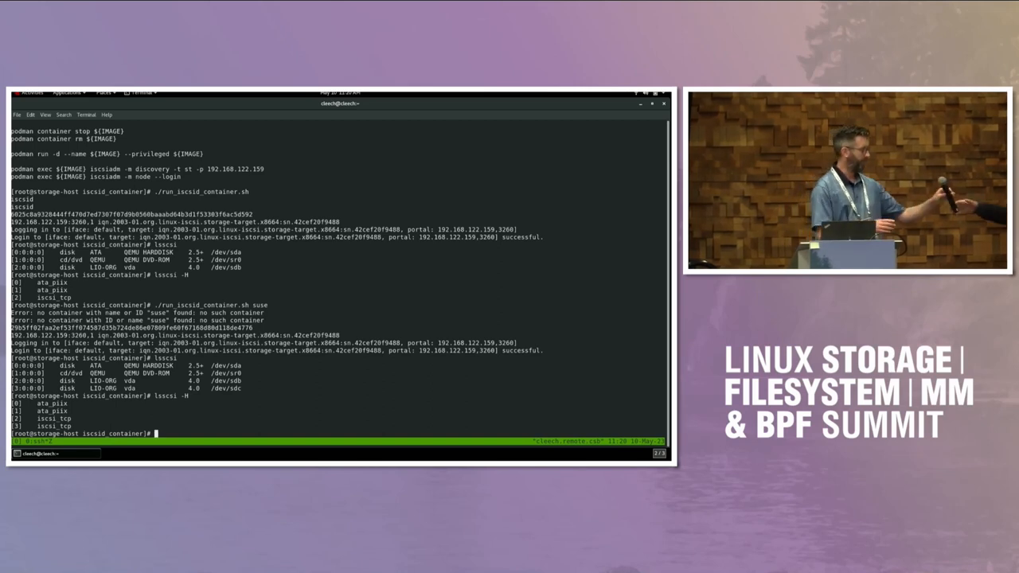
List the container folder files before launching ./container_shell.sh.
text(ls)
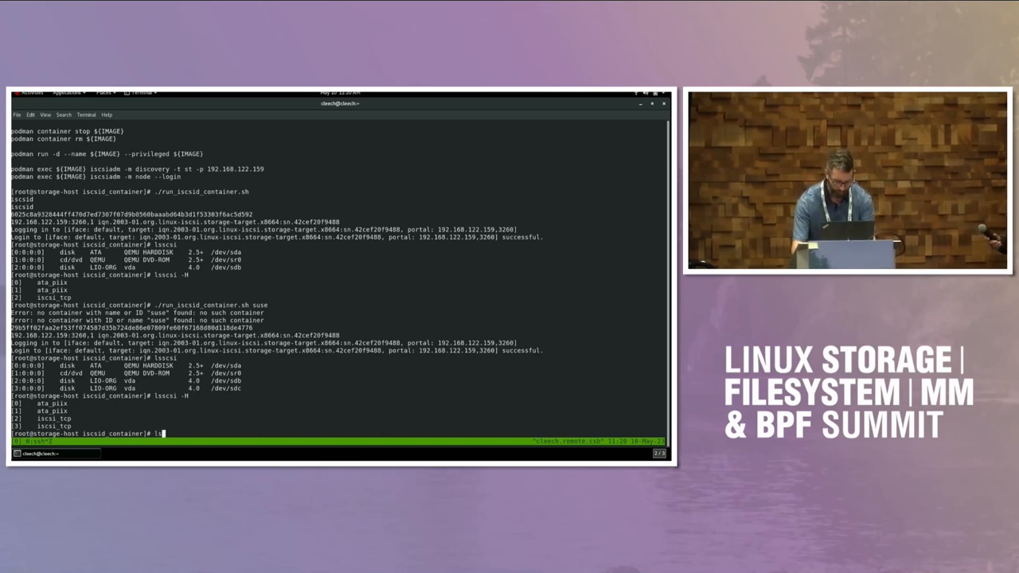
key(Return)
text(./container_shell.sh)
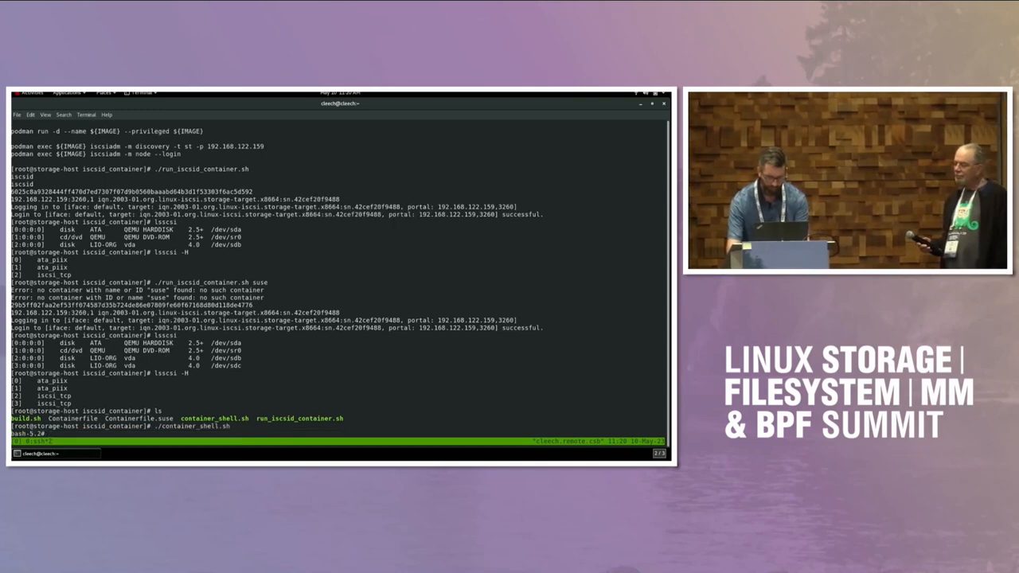
Show the active iSCSI session with iscsiadm -m session, exit, and check pwd on the host.
text(iscsiadm -)
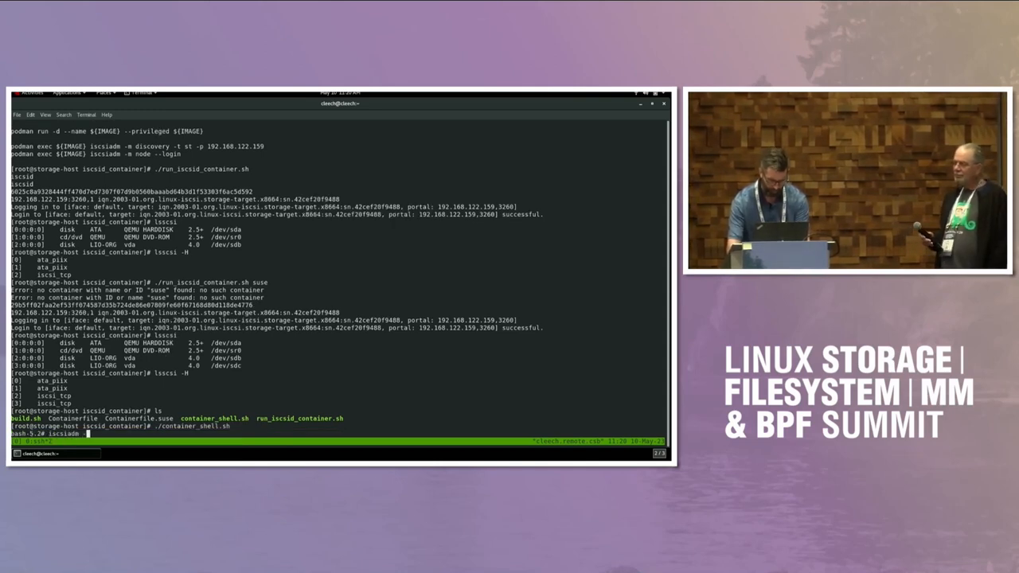
text(iscsiadm -m session)
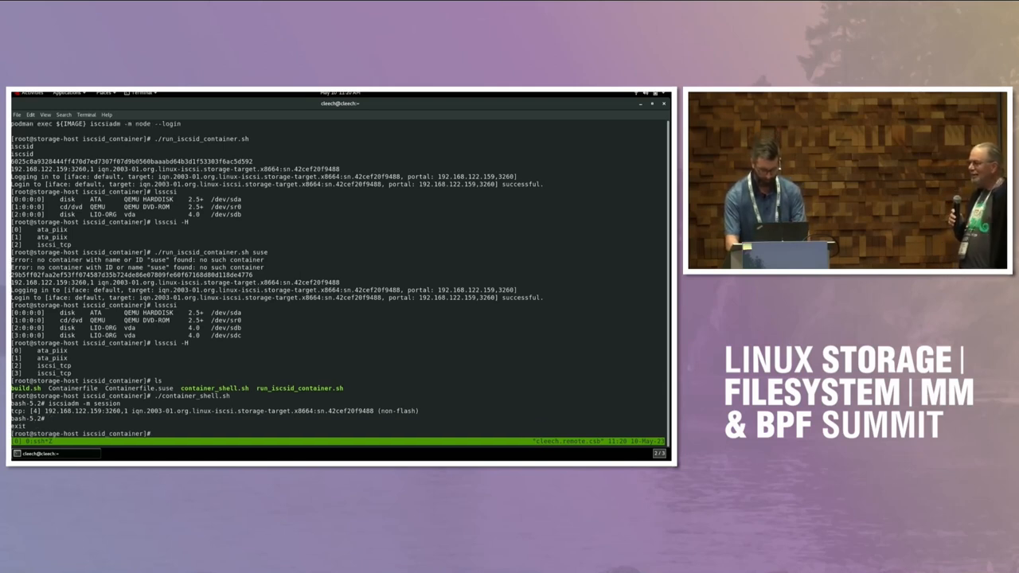
text(pwd)
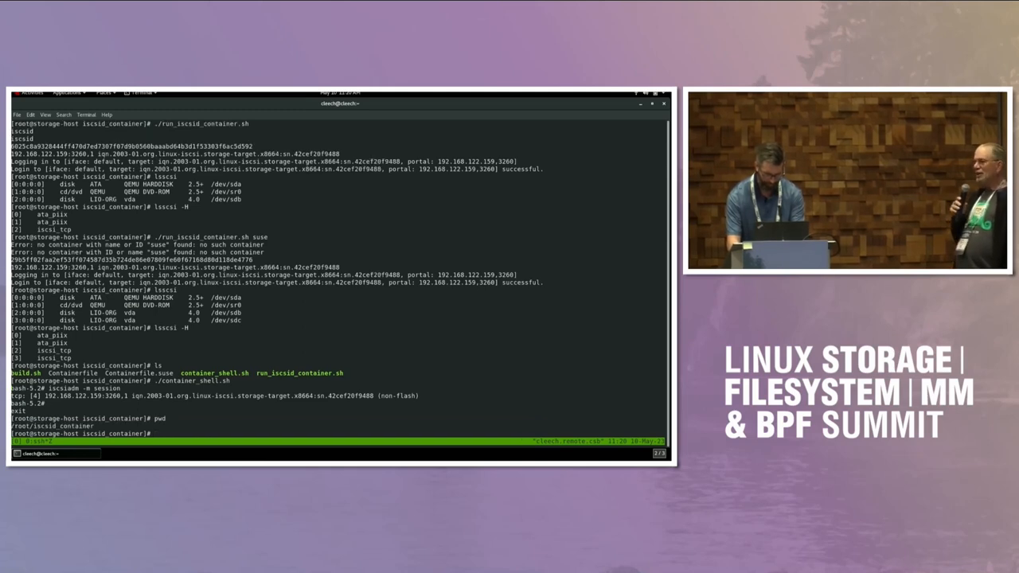
Stop the iscsid and suse containers with podman stop, then view journalctl kernel logs.
text(podman stop iscsid)
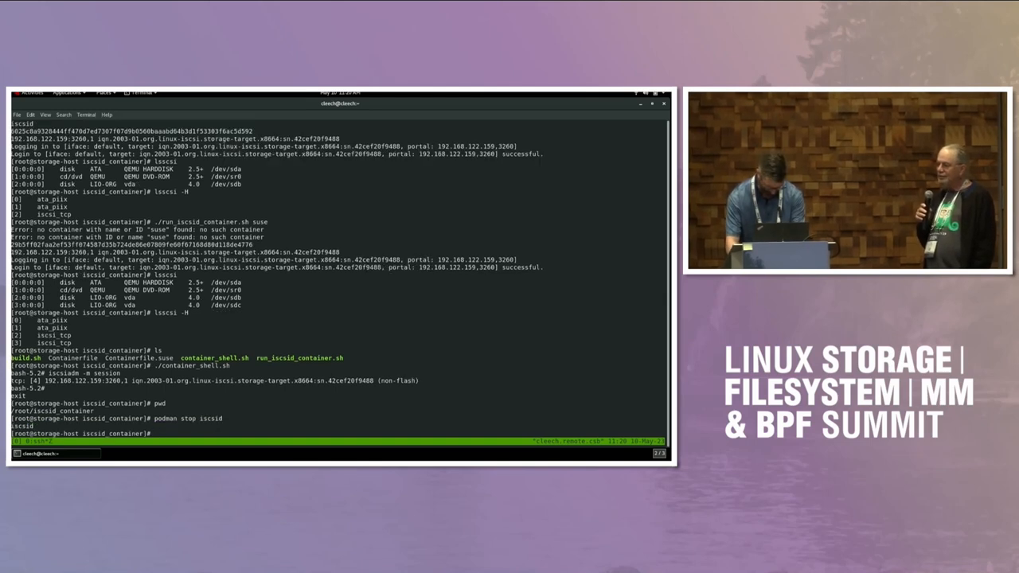
text(podman stop sus)
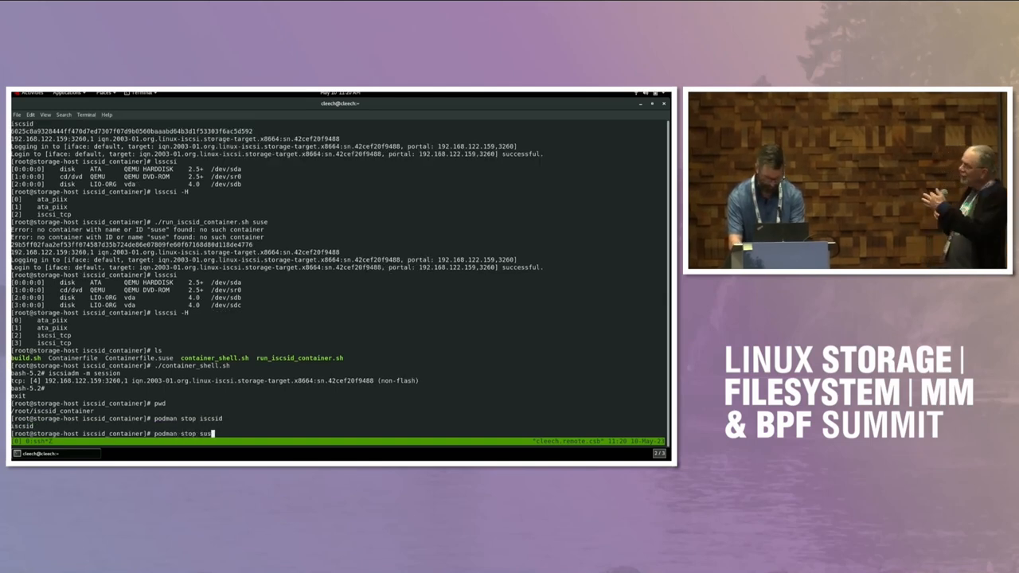
text(journalctl)
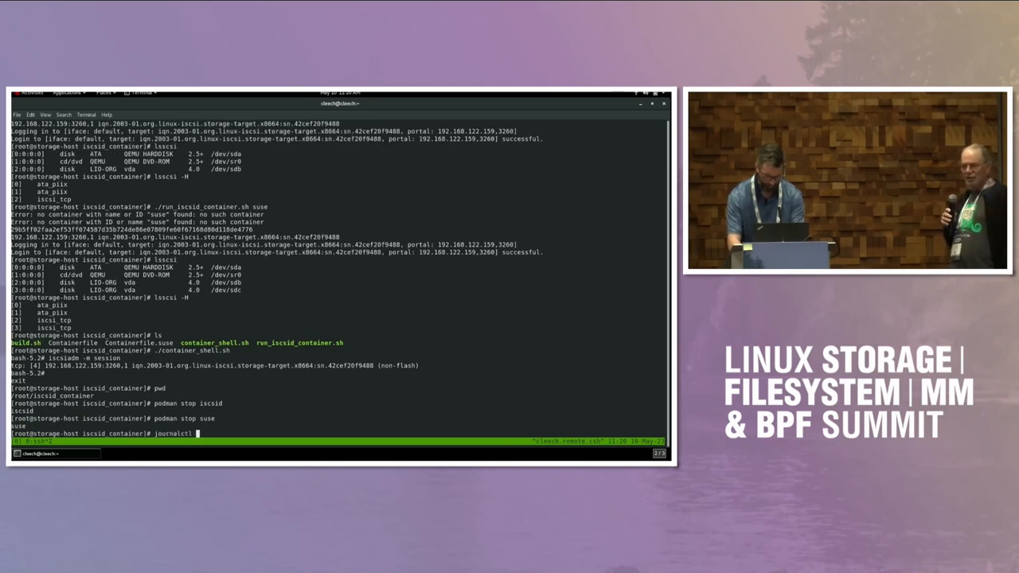
key(Return)
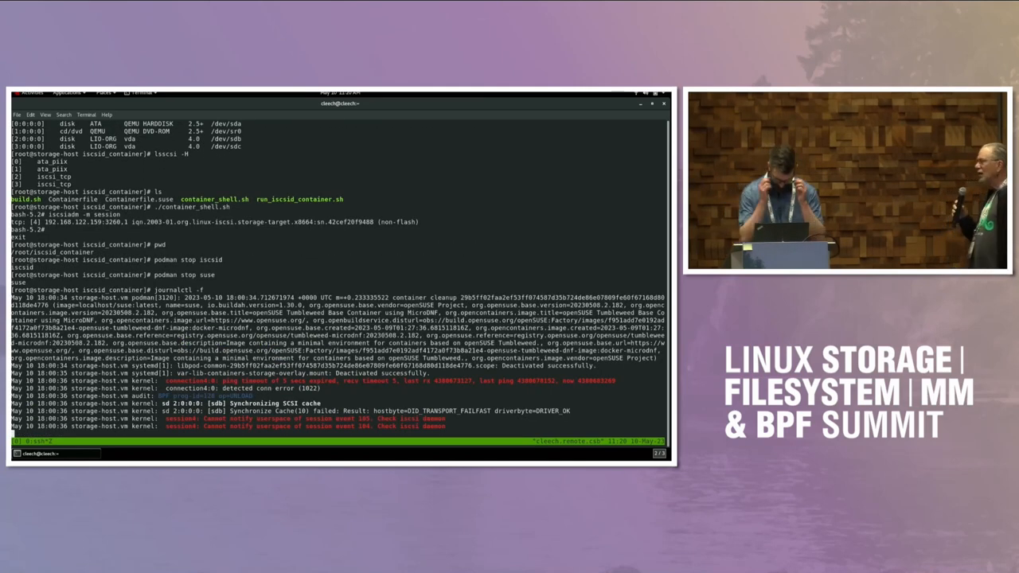